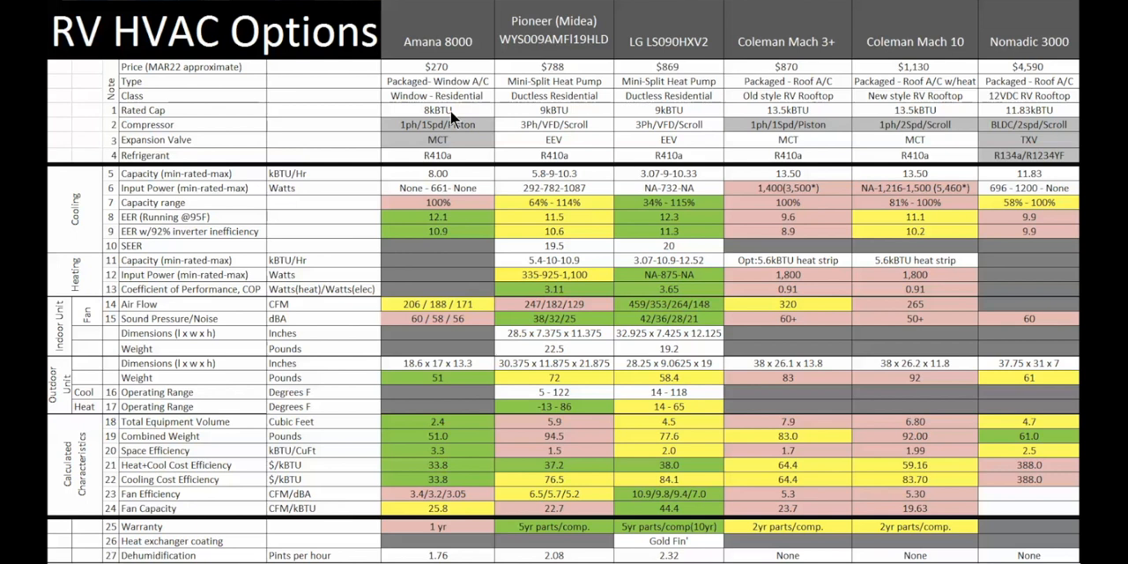
pyautogui.moveTo(671, 127)
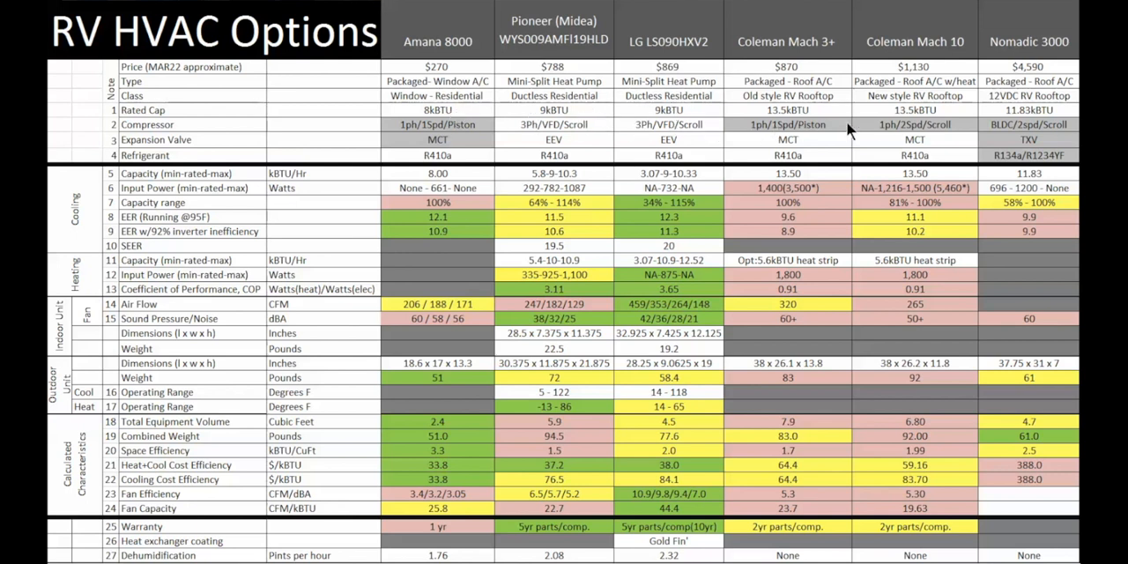
pyautogui.moveTo(837, 117)
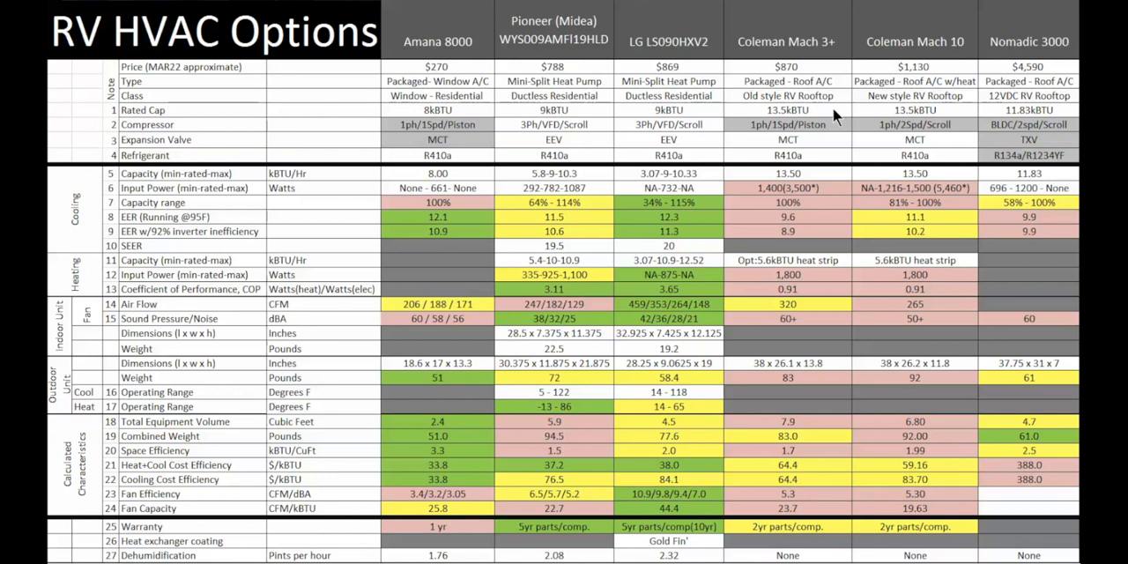
pyautogui.moveTo(1042, 106)
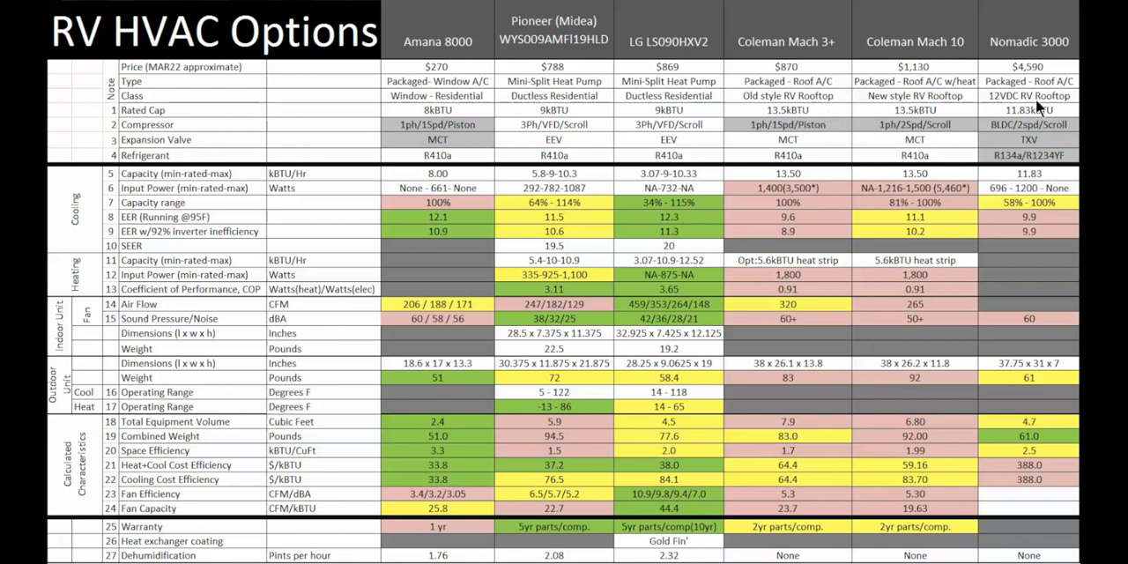
pyautogui.moveTo(1041, 113)
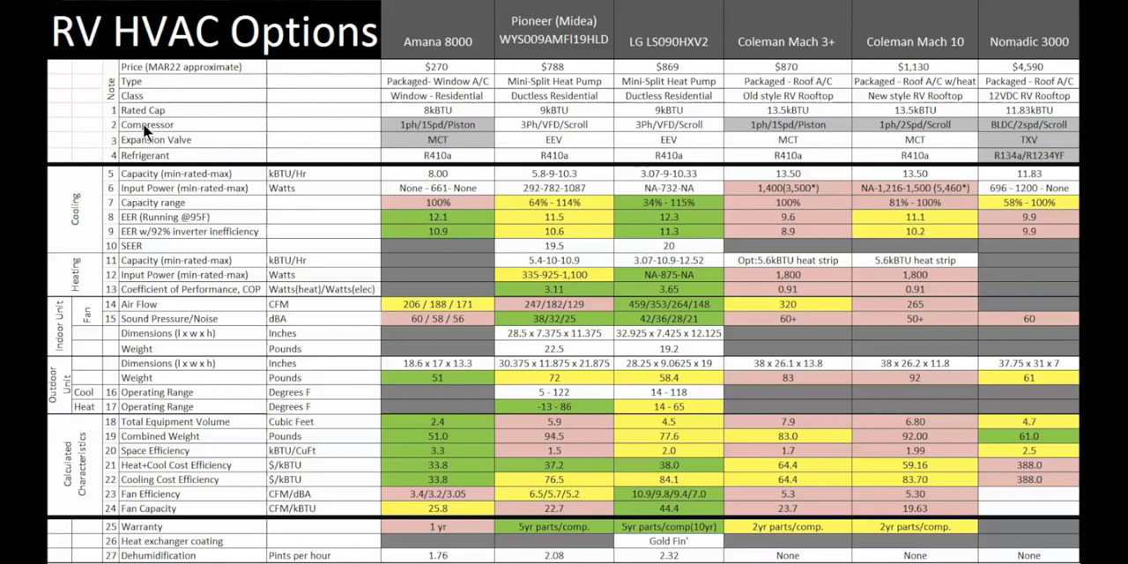
pyautogui.moveTo(419, 133)
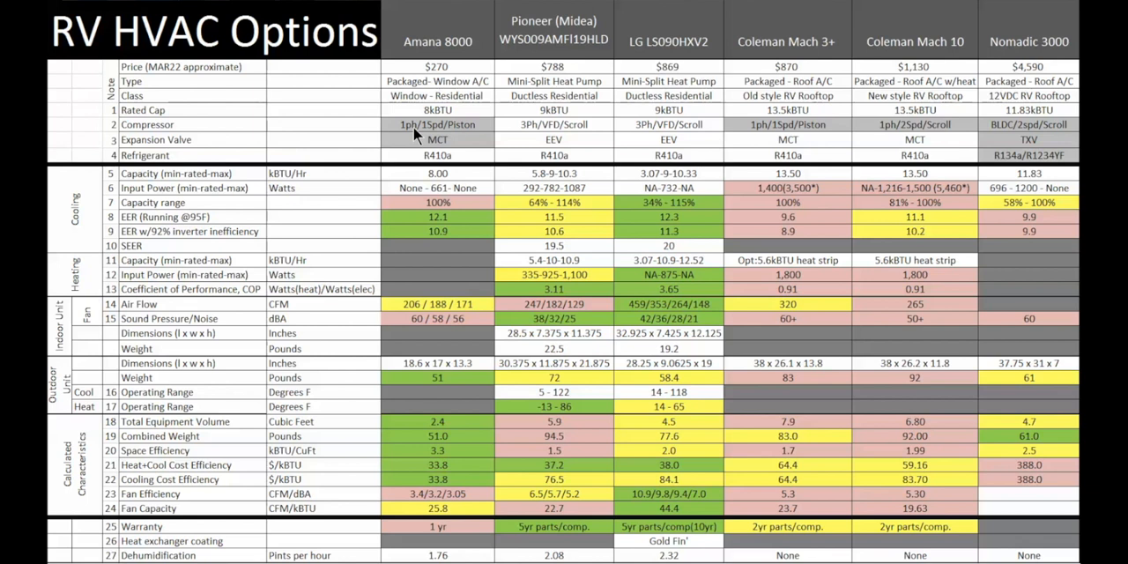
pyautogui.moveTo(418, 124)
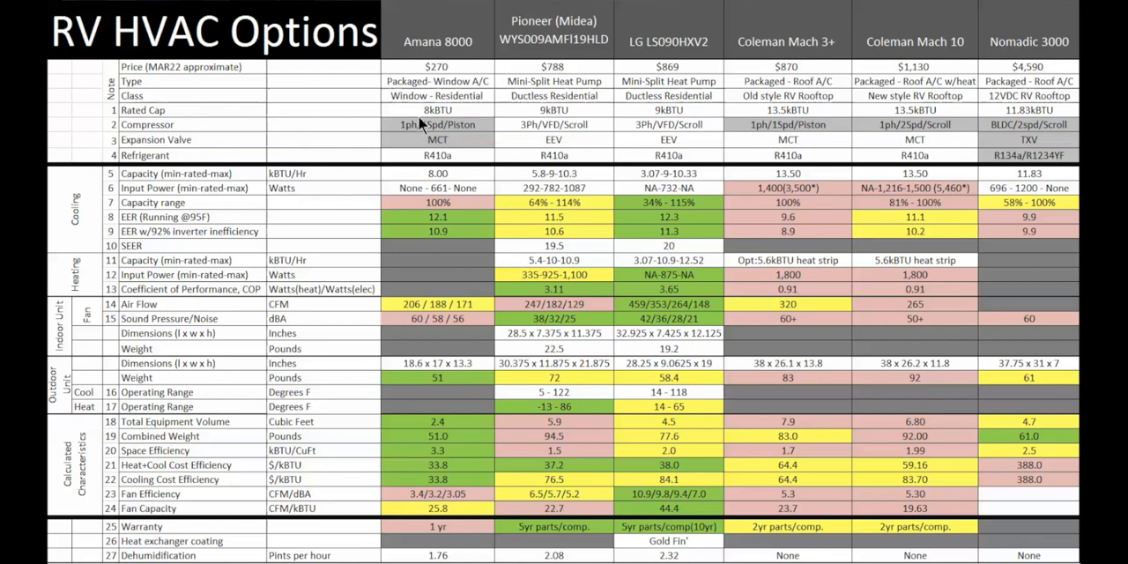
pyautogui.moveTo(412, 73)
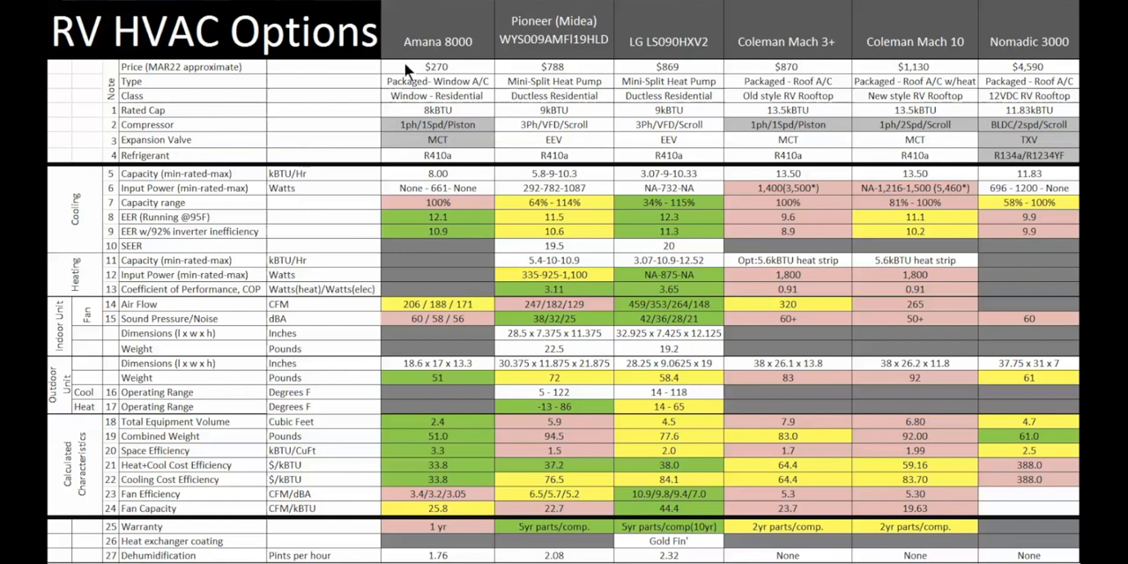
pyautogui.moveTo(475, 131)
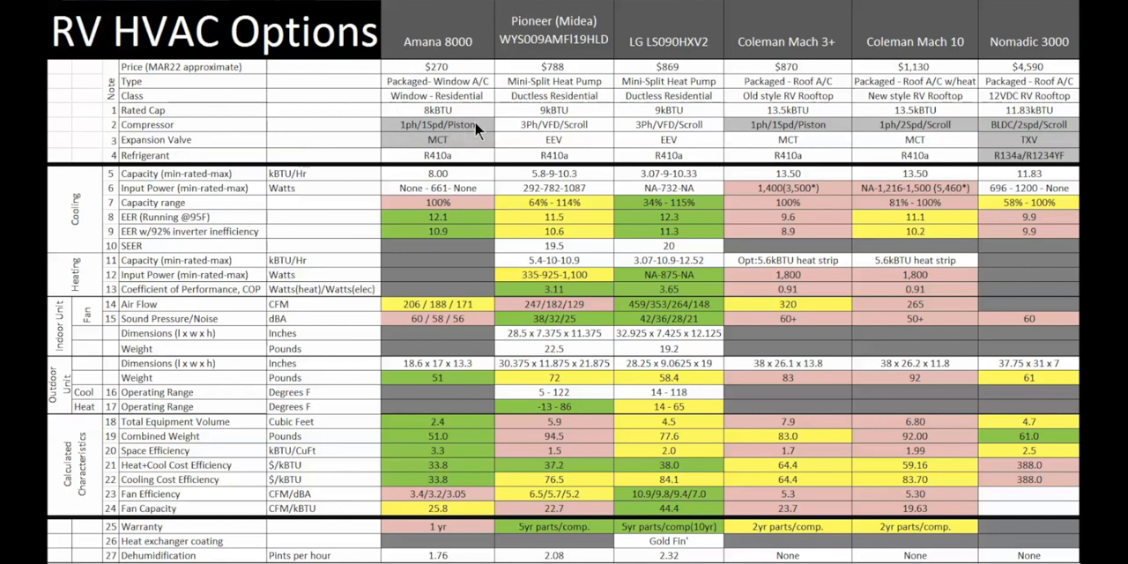
pyautogui.moveTo(471, 130)
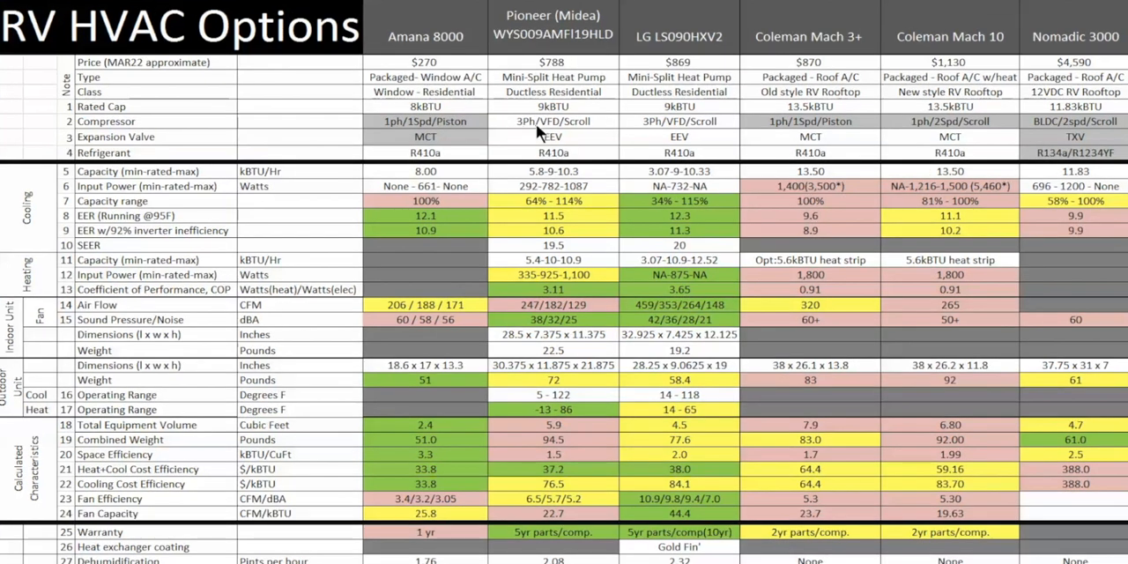
pyautogui.moveTo(531, 130)
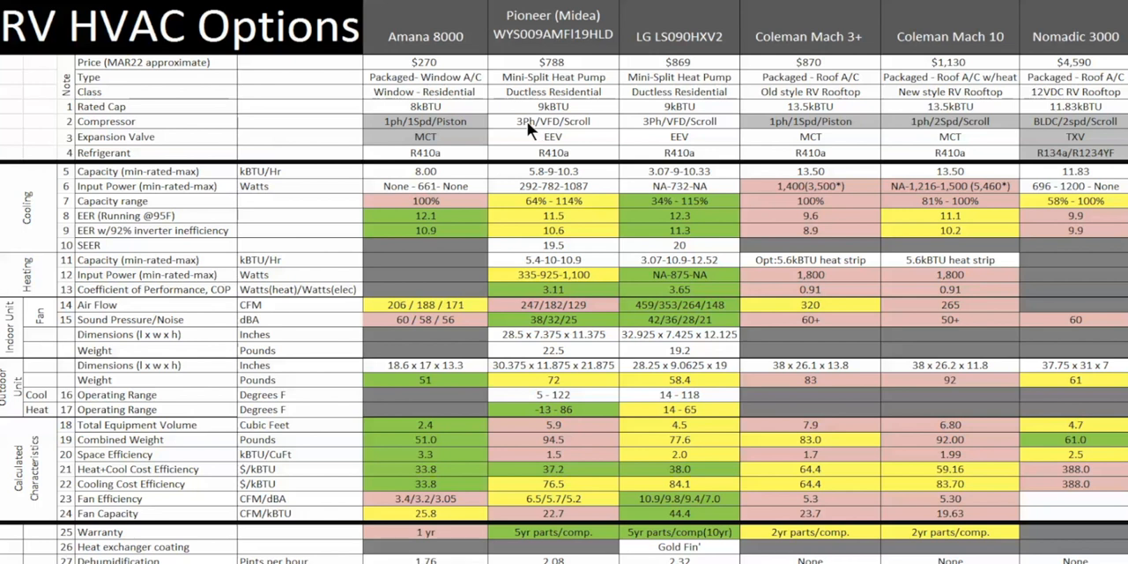
pyautogui.moveTo(559, 136)
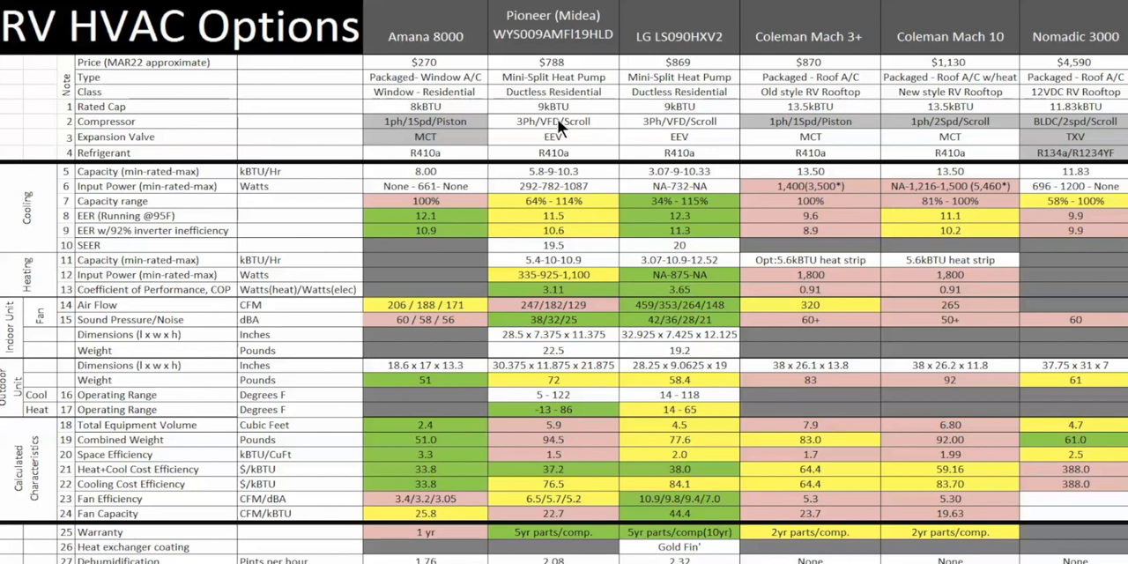
pyautogui.moveTo(595, 128)
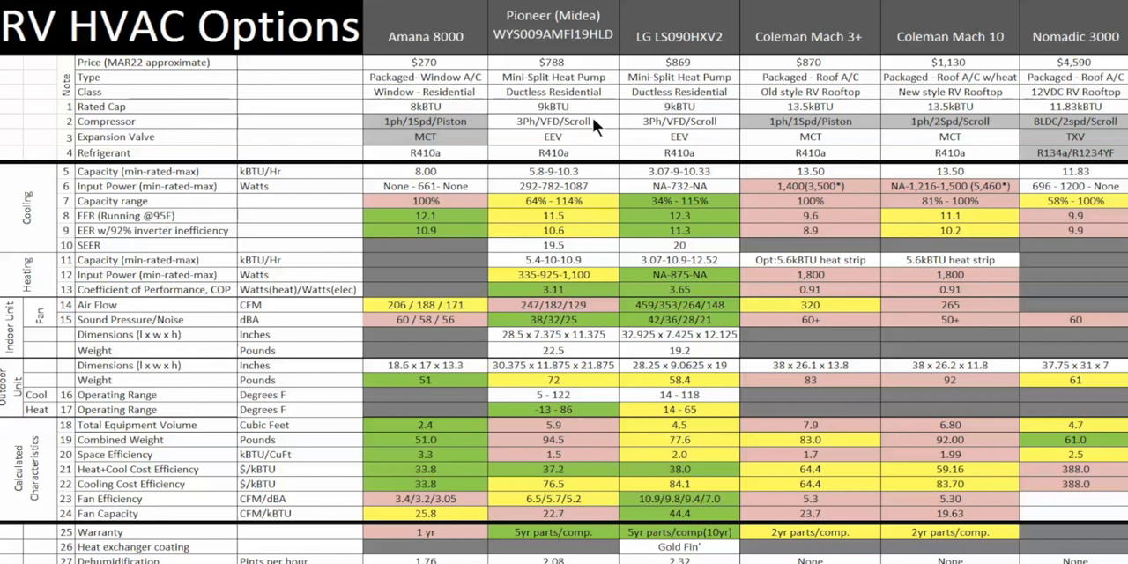
pyautogui.moveTo(491, 124)
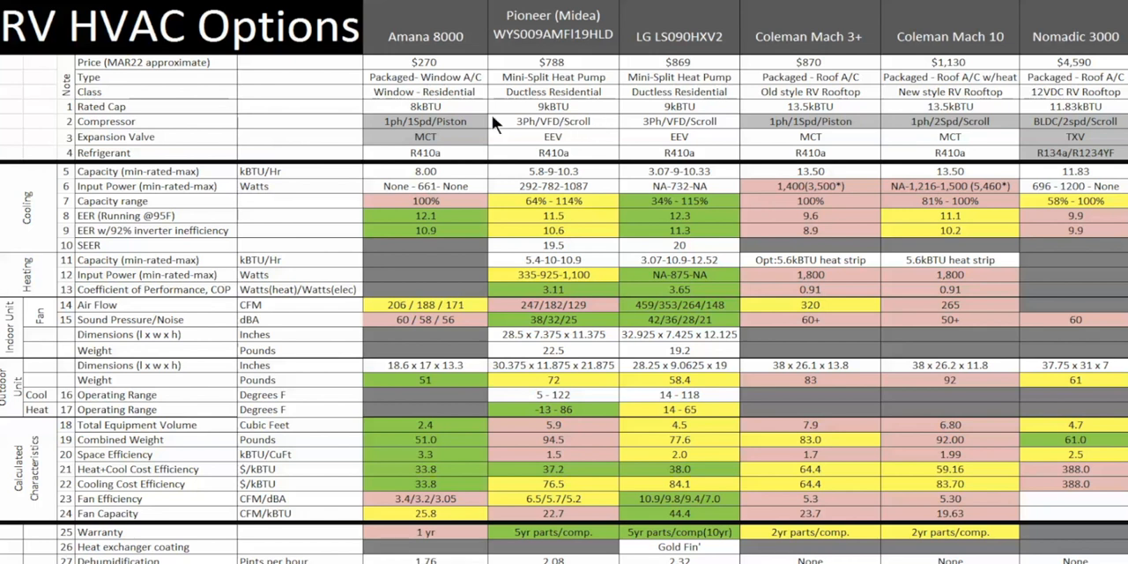
pyautogui.moveTo(470, 130)
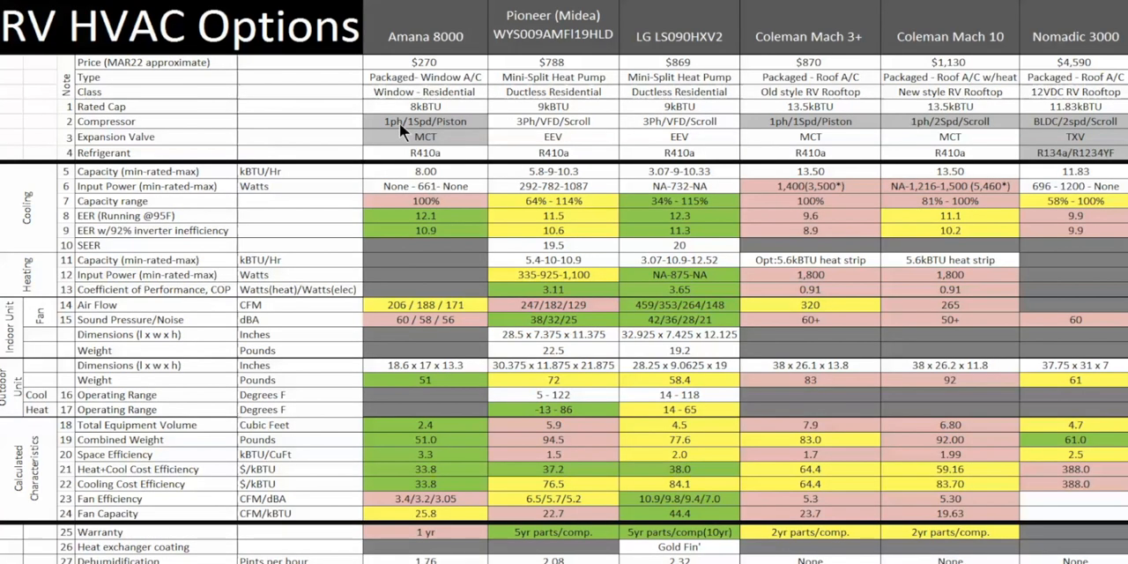
pyautogui.moveTo(925, 129)
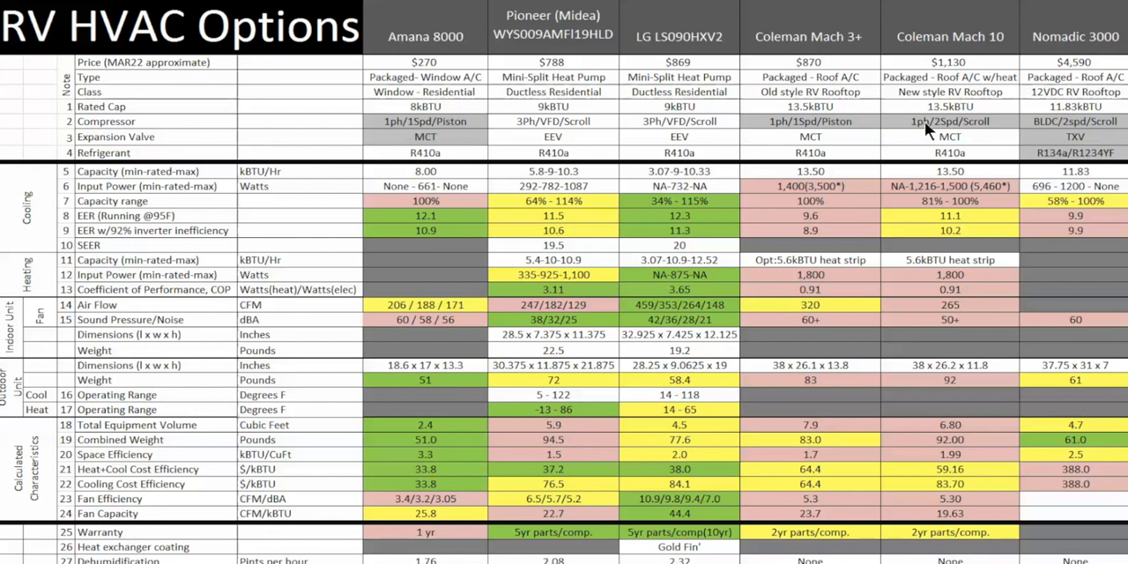
pyautogui.moveTo(657, 130)
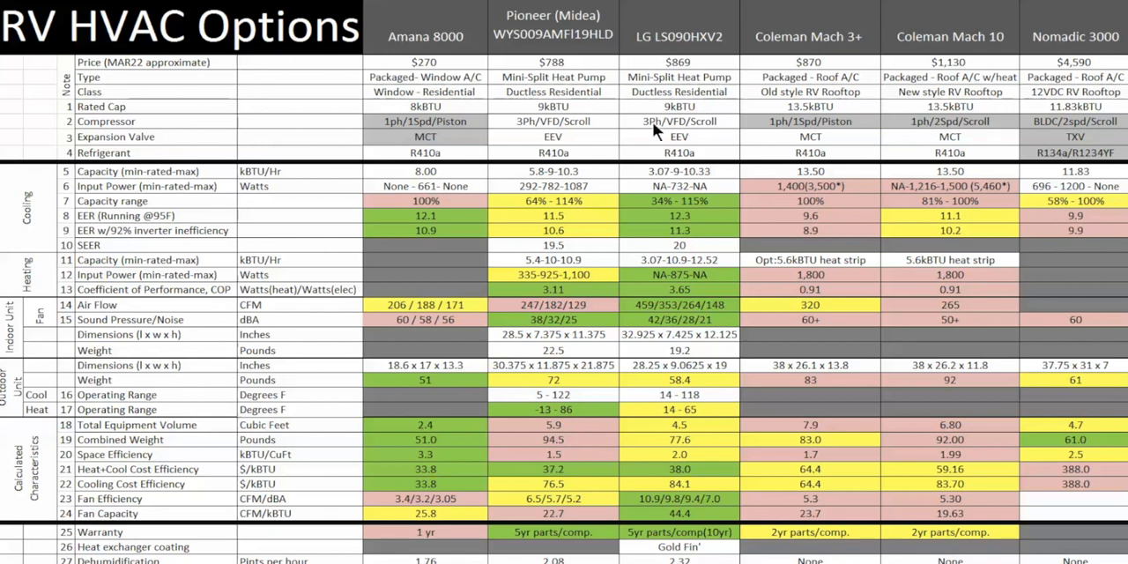